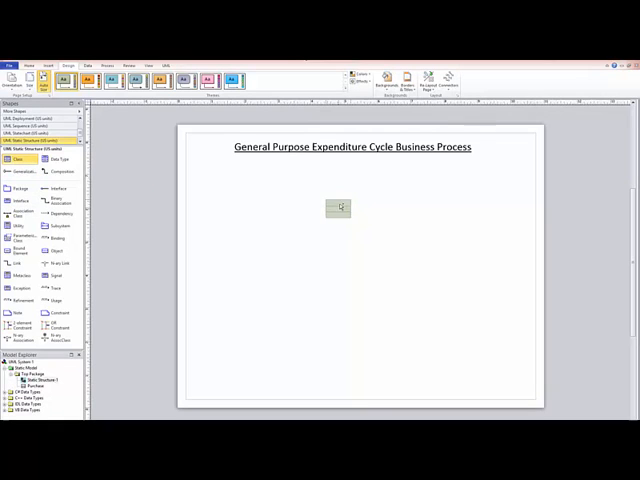
Name the new UML class Purchases through its Class Properties.
double_click(338, 208)
type("Purchase")
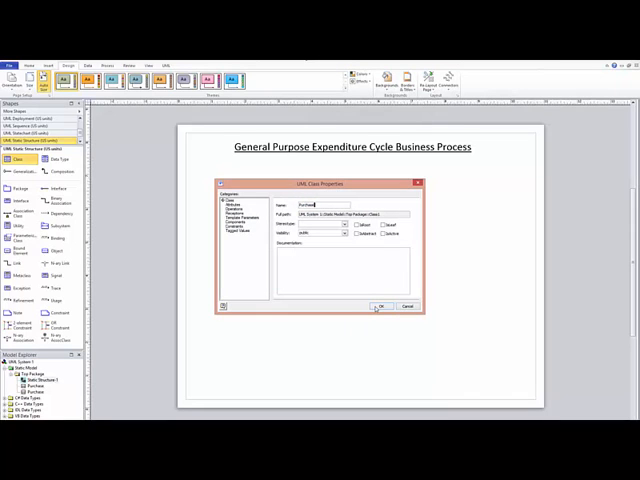
left_click(380, 306)
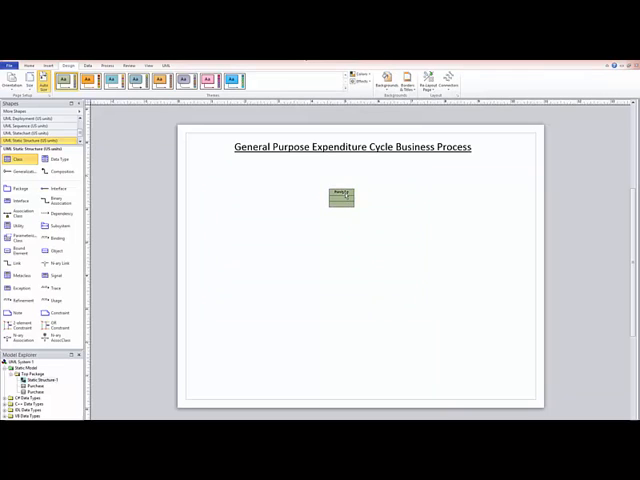
double_click(340, 196)
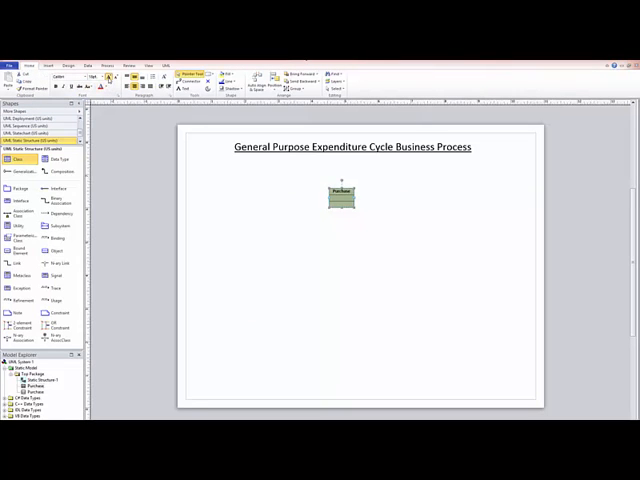
double_click(340, 196)
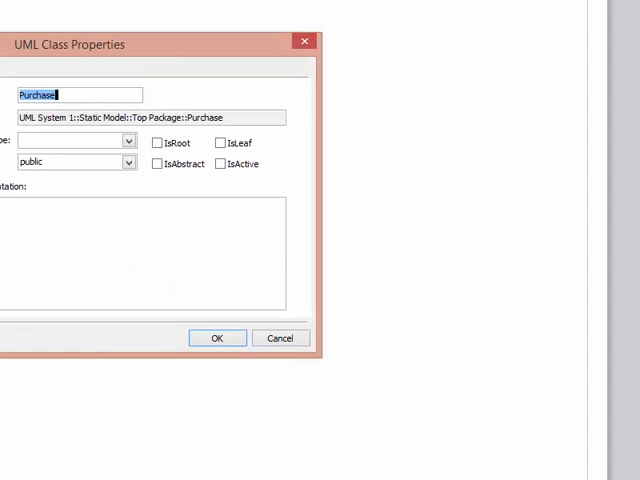
Rename the duplicated class to Cash Disbursements and check the Purchases class properties.
type("Cash")
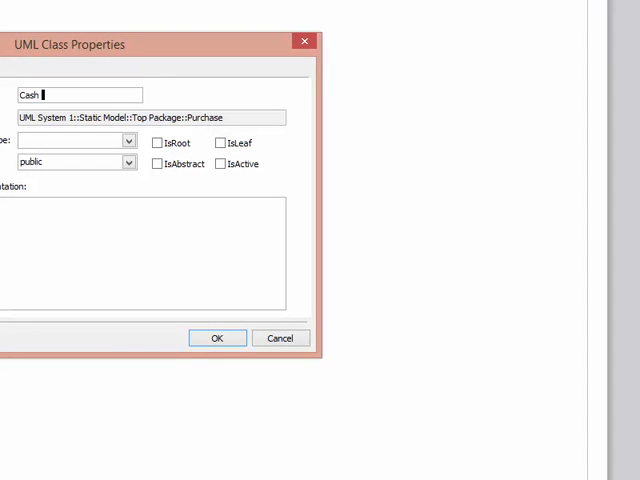
type("Disbursements")
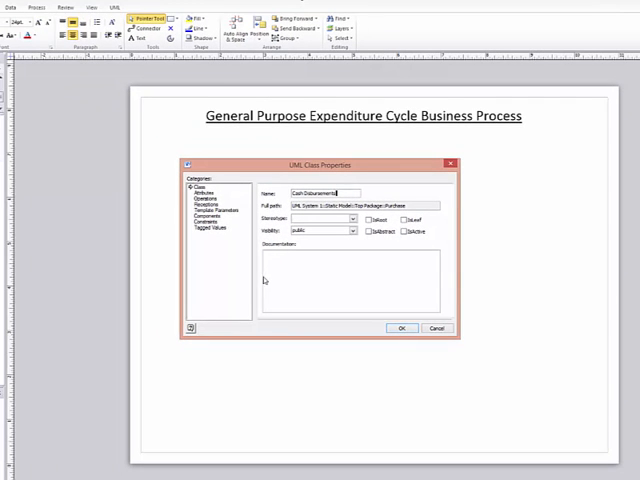
left_click(400, 328)
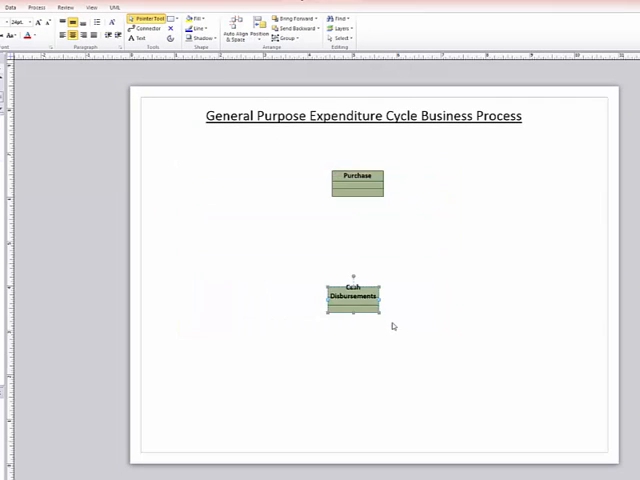
double_click(356, 182)
type("Purchases")
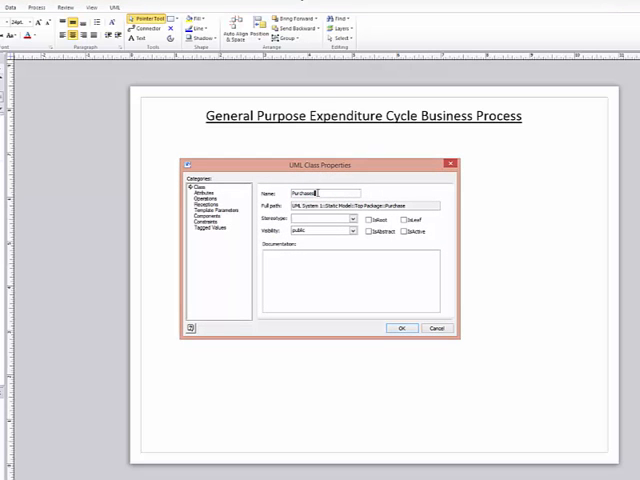
left_click(400, 328)
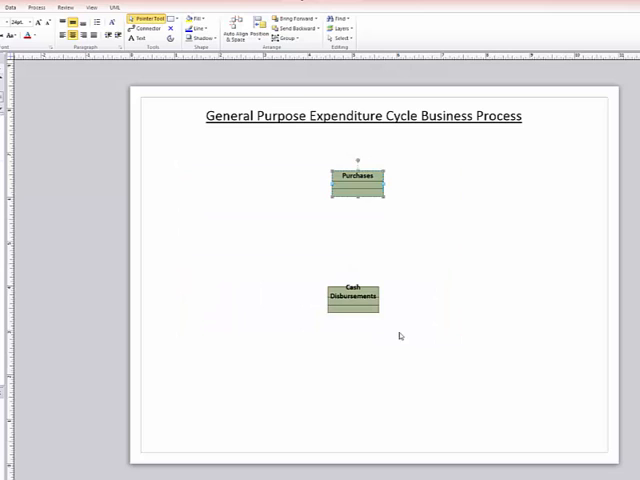
Widen the Cash Disbursements class so its name fits on one line.
left_click(352, 300)
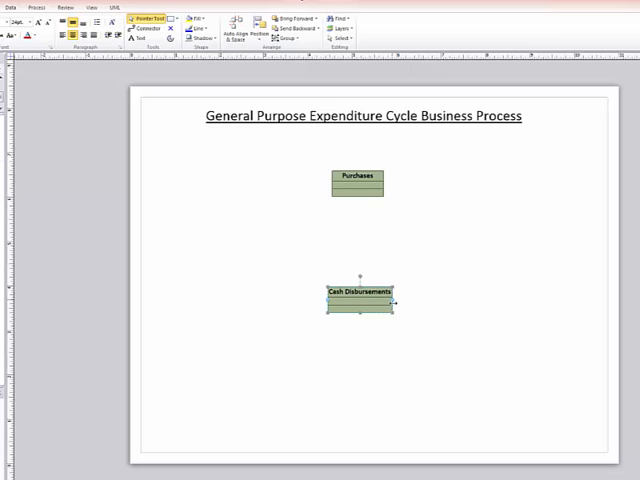
left_click(380, 352)
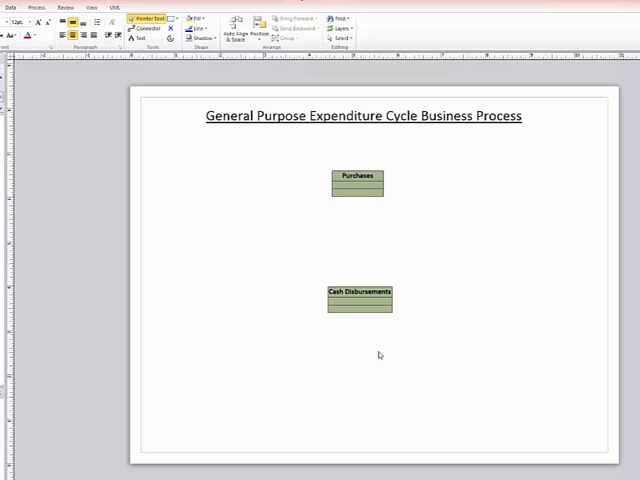
mouse_move(326, 324)
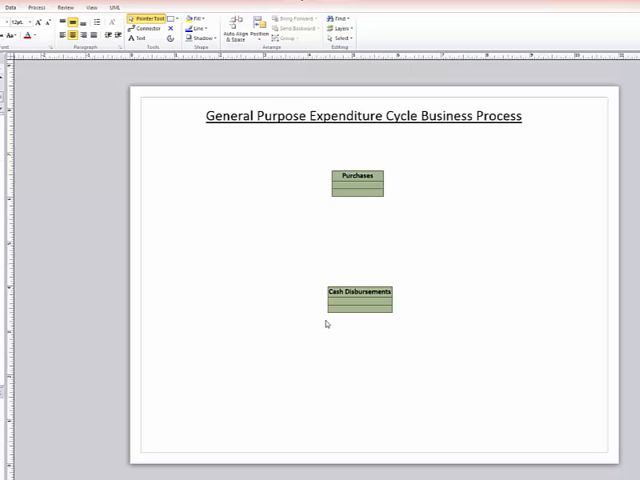
mouse_move(286, 200)
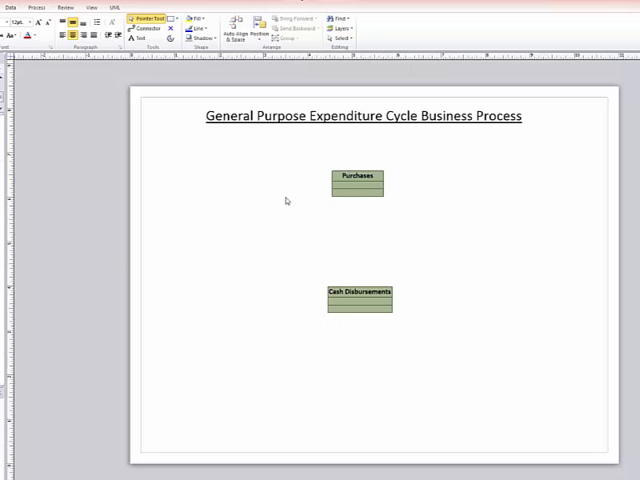
Copy a class to the upper left and name it Inventory.
left_click(356, 184)
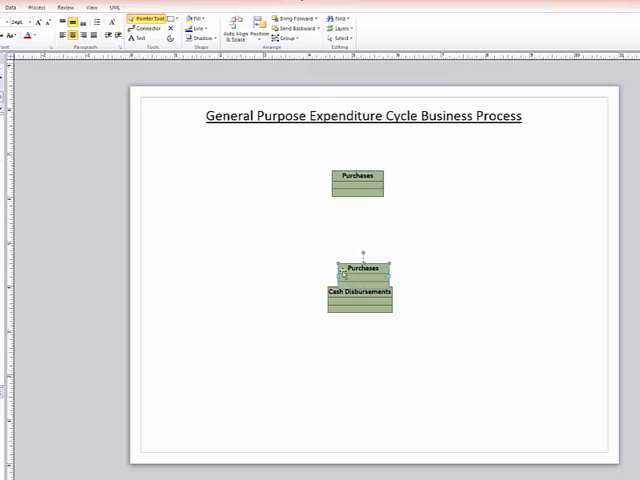
left_click_drag(356, 270, 220, 190)
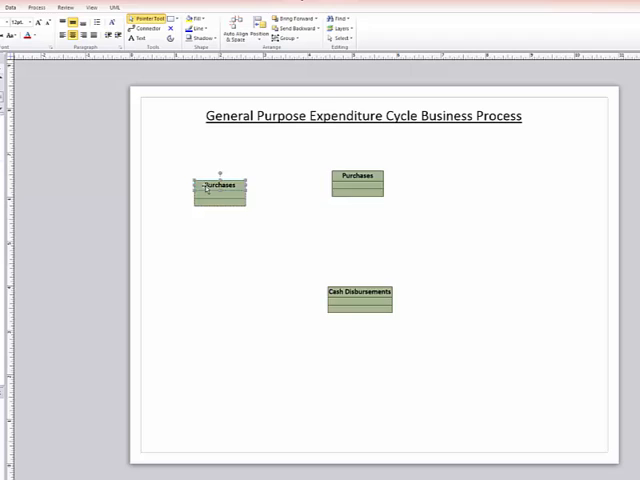
double_click(218, 186)
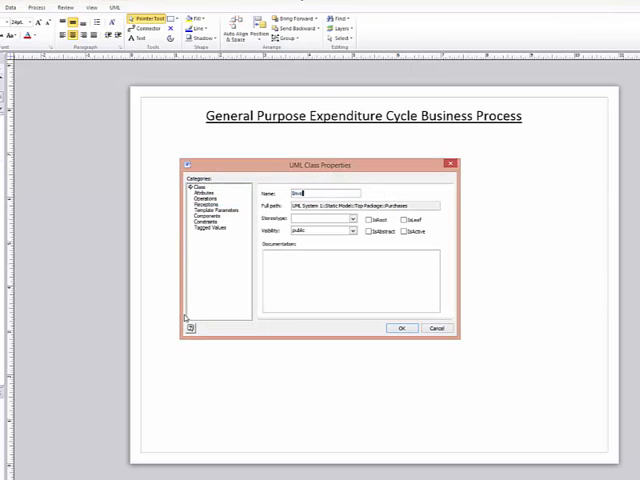
type("Inventory")
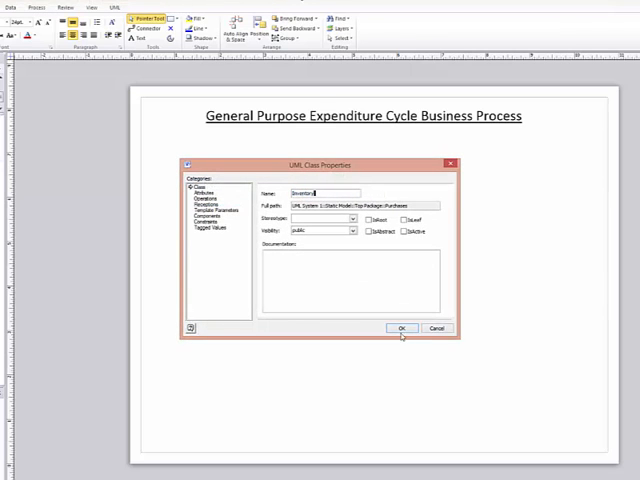
left_click(400, 328)
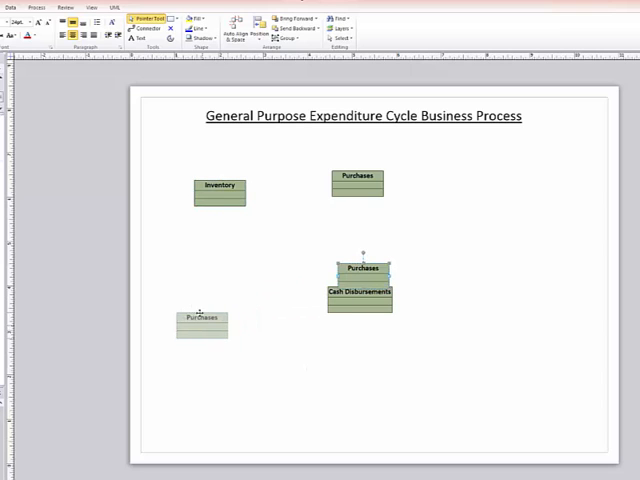
Place another class copy below Inventory and name it Cash.
left_click_drag(200, 320, 220, 276)
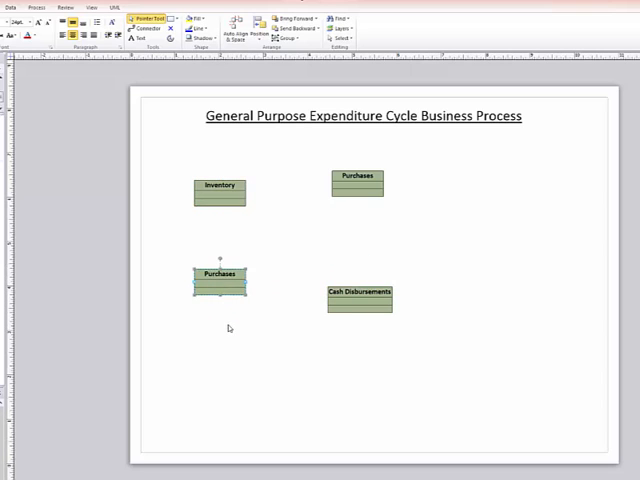
double_click(220, 276)
type("Cash")
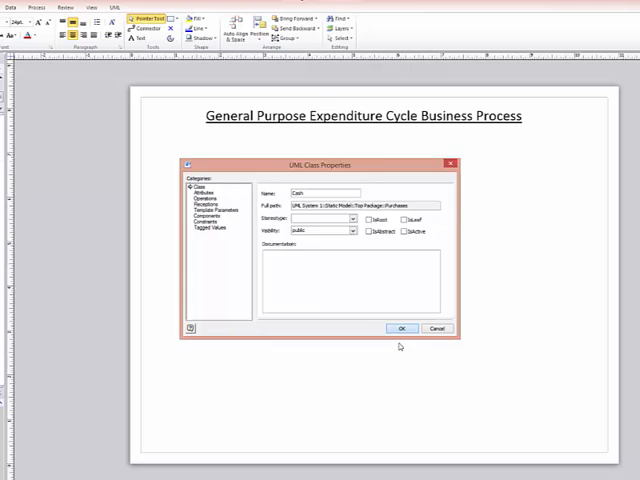
left_click(402, 328)
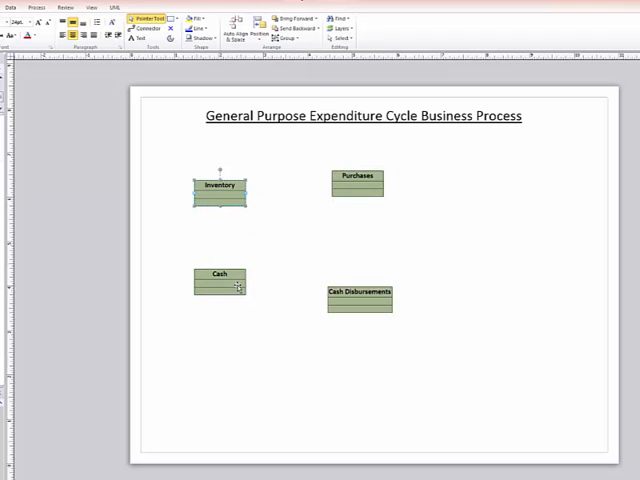
Name the copied class on the right Employee.
double_click(220, 188)
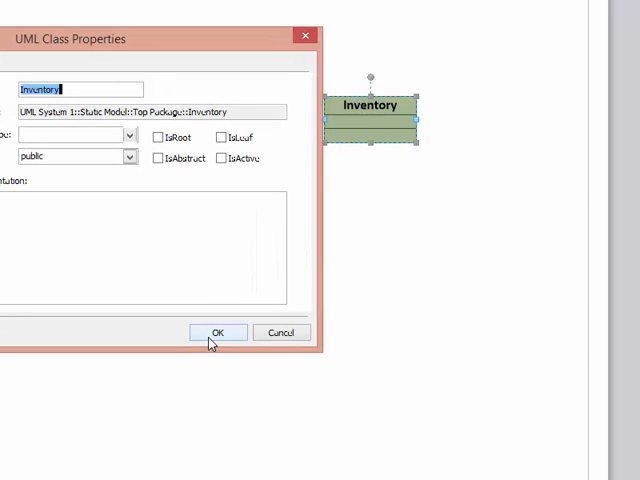
type("Employee")
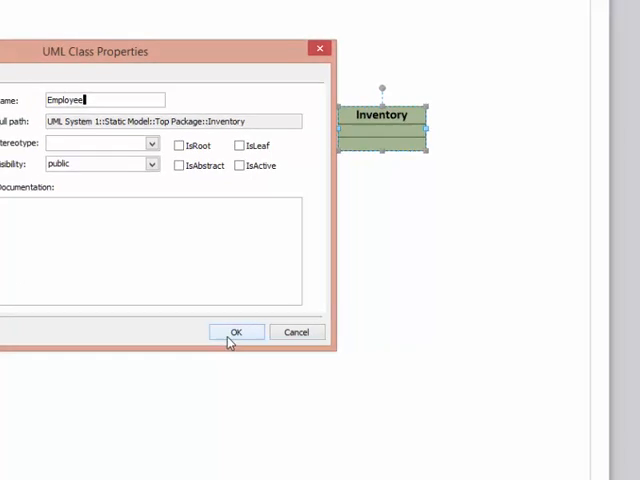
left_click(236, 332)
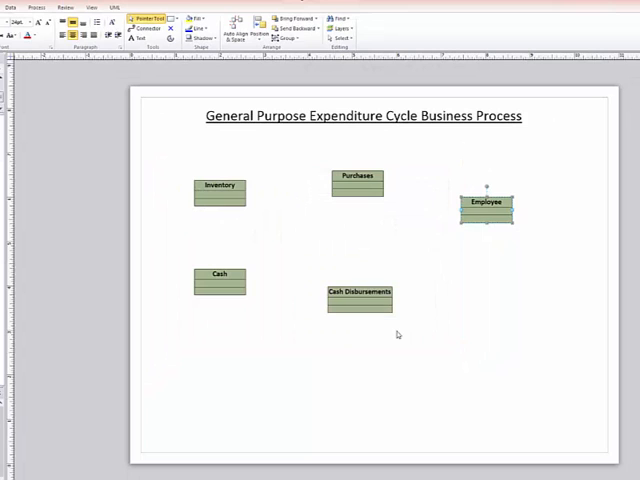
left_click(396, 334)
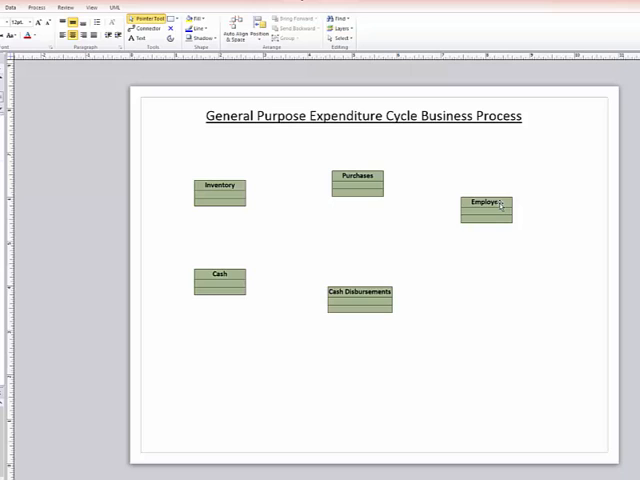
Name the sixth class Vendor / Supplier.
left_click(488, 200)
type("Ve")
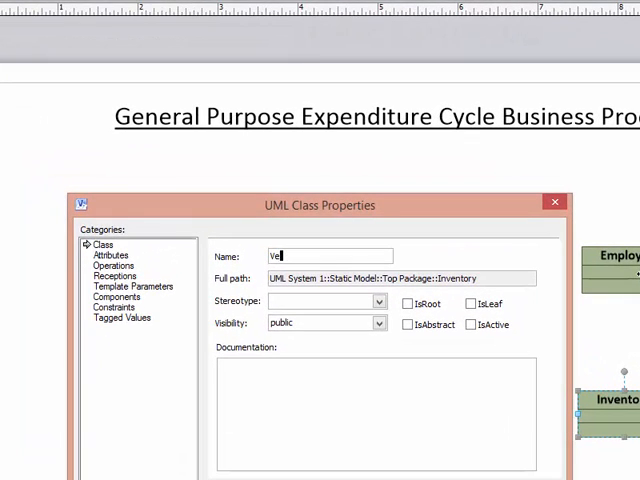
type("ndor")
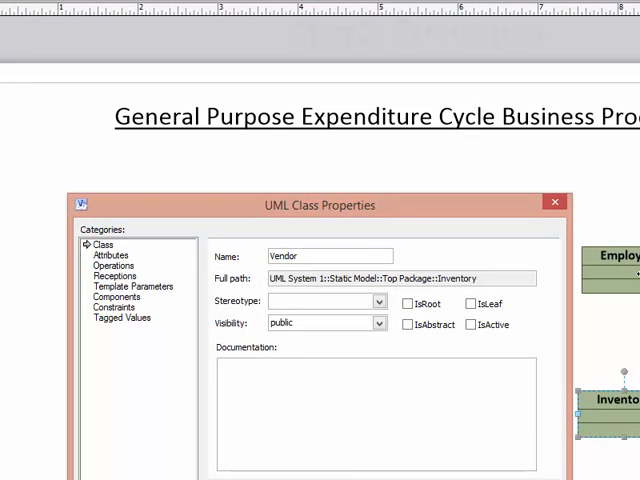
type("/ S")
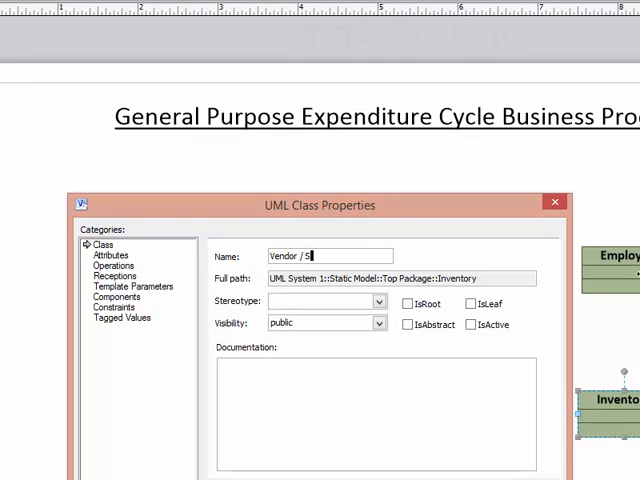
type("upplier")
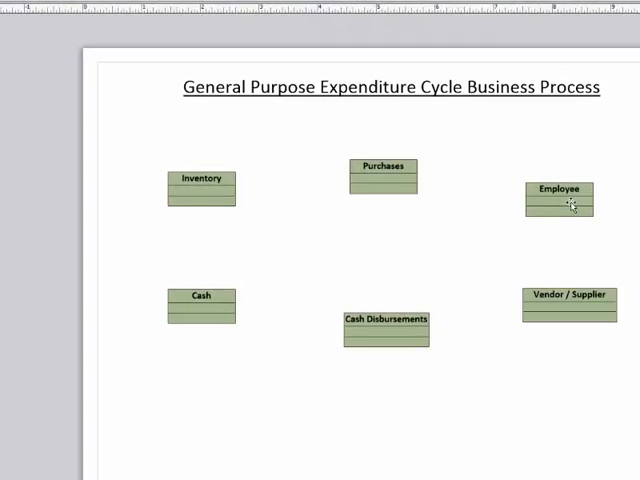
Attach an association line between Inventory and Purchases and bring up its properties.
left_click(200, 190)
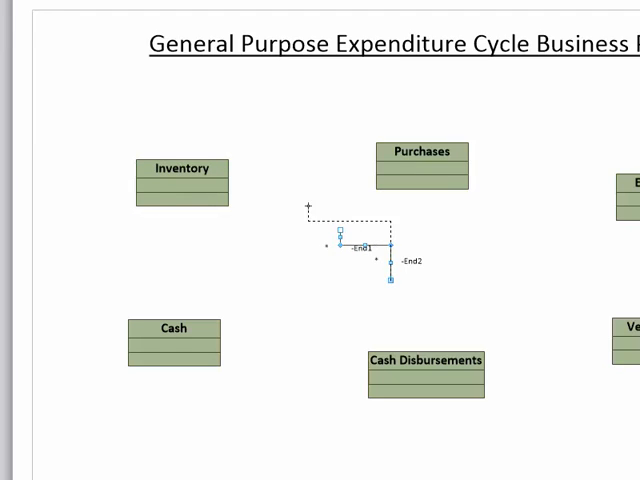
left_click_drag(362, 246, 232, 184)
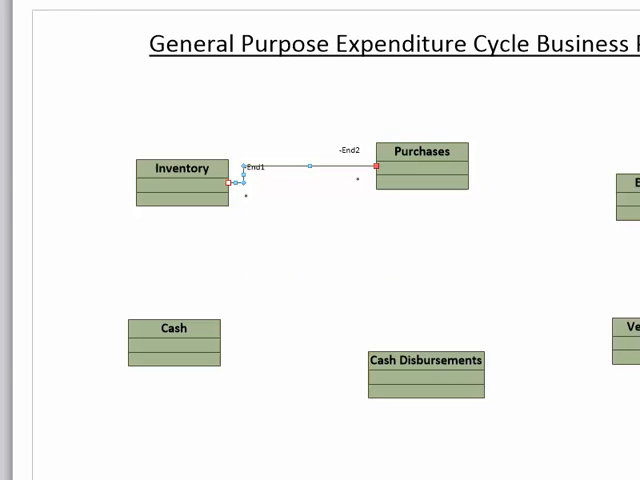
double_click(300, 168)
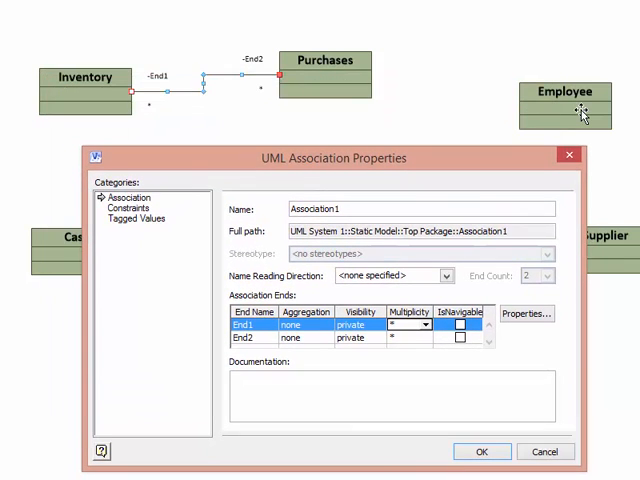
Set End1 multiplicity to 1..* and End2 to 0..* and apply the association settings.
left_click(424, 324)
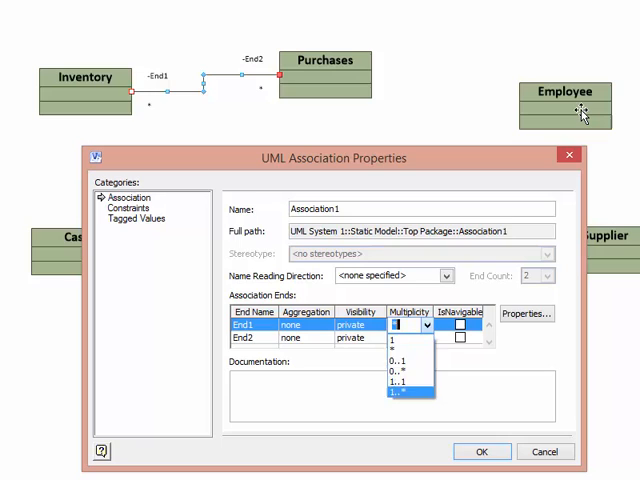
left_click(408, 394)
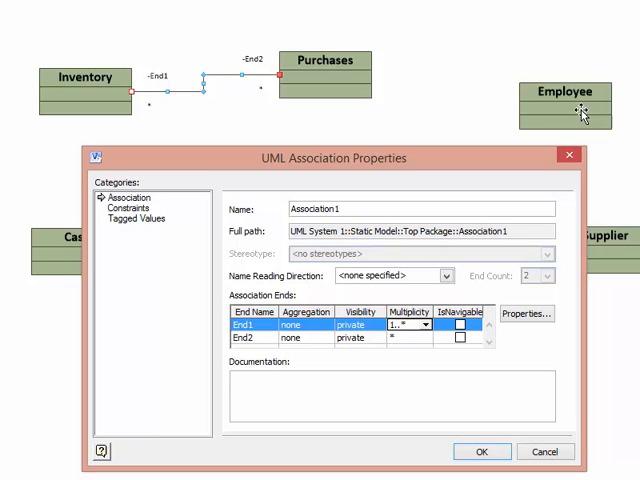
left_click(248, 336)
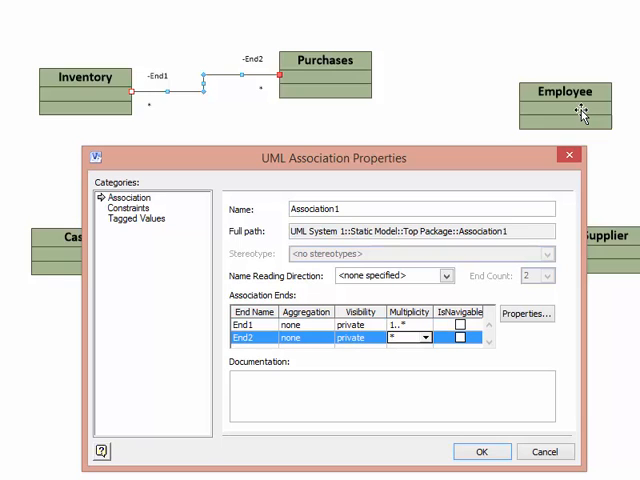
left_click(424, 338)
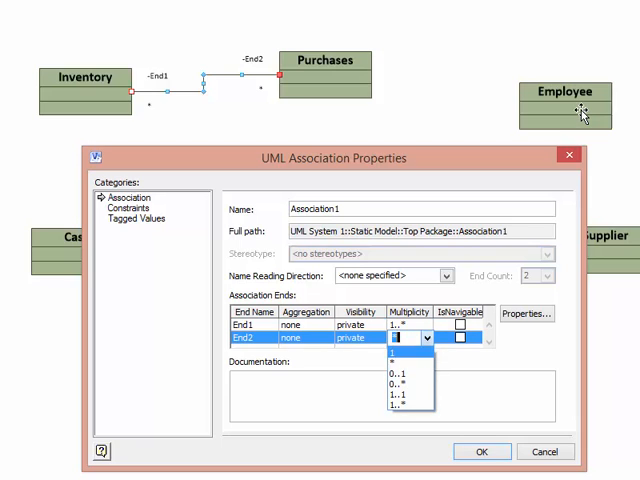
left_click(396, 382)
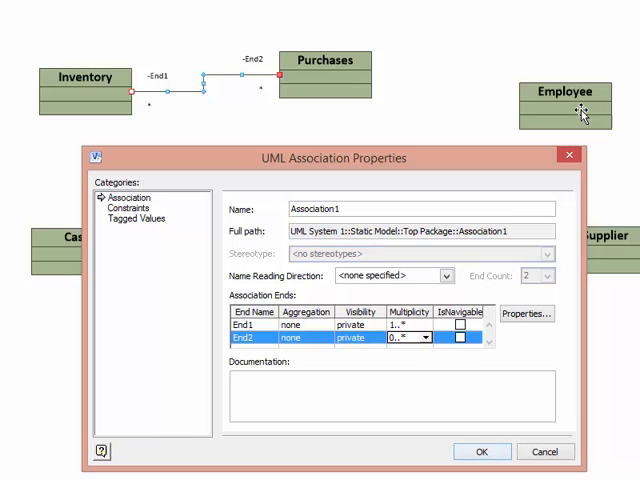
left_click(240, 324)
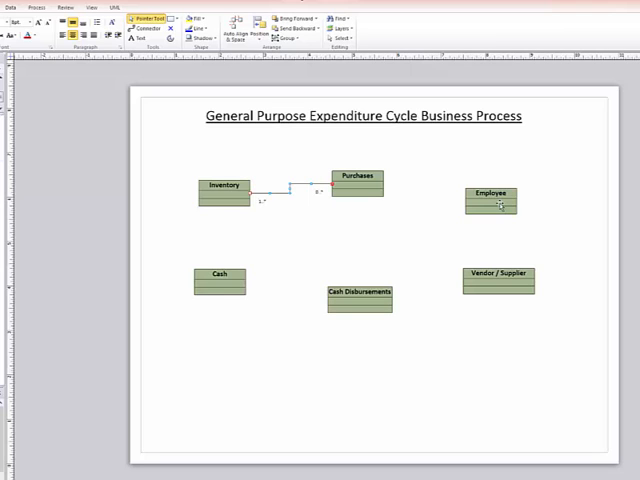
Give the Inventory–Purchases association a heavier line weight via Format > Line.
right_click(222, 188)
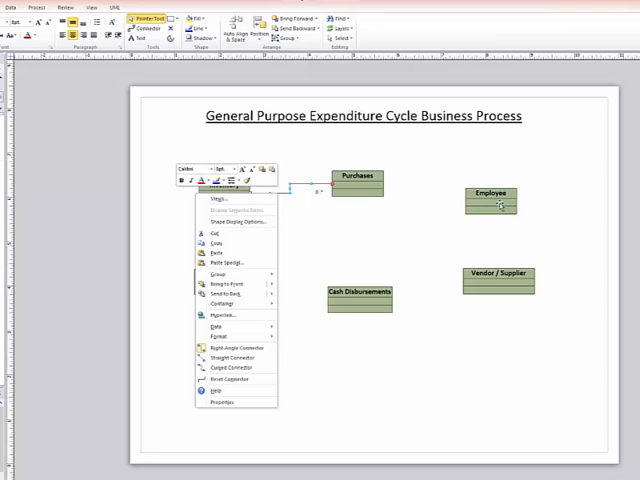
left_click(208, 332)
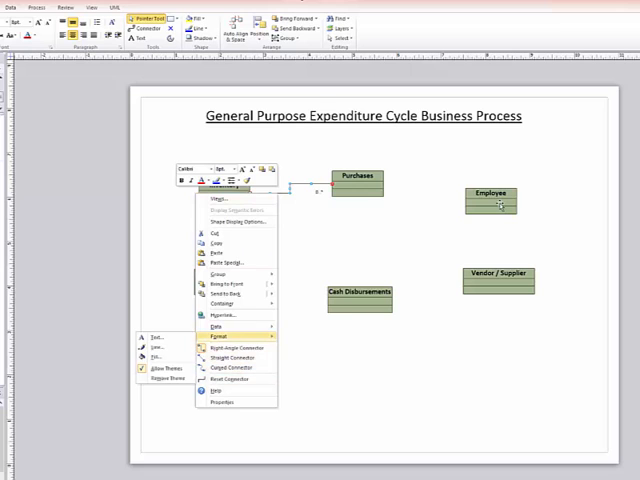
left_click(228, 326)
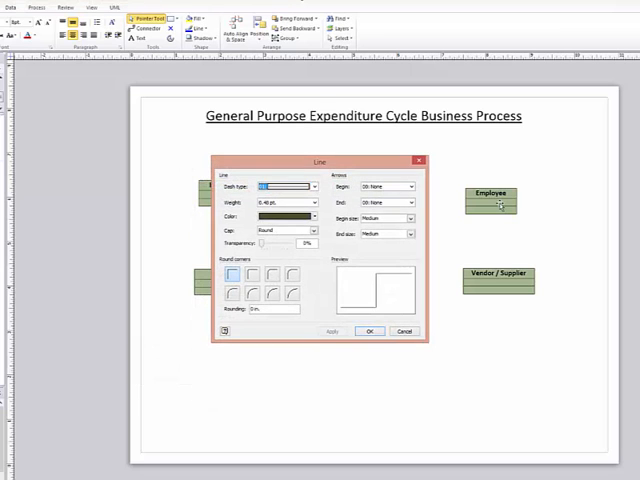
left_click(312, 200)
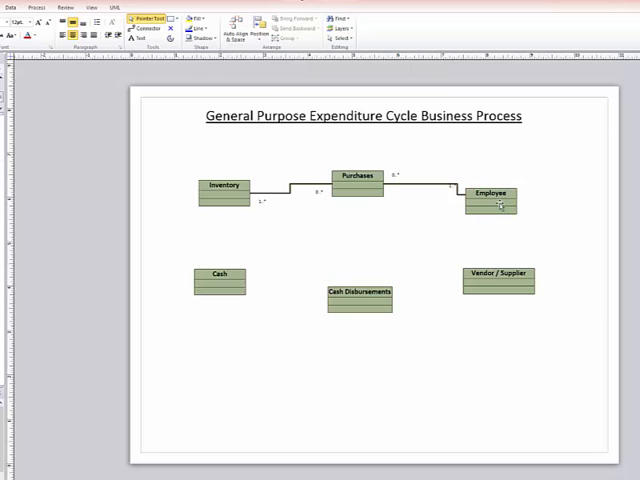
Set the multiplicities on the Purchases–Employee association.
left_click(420, 190)
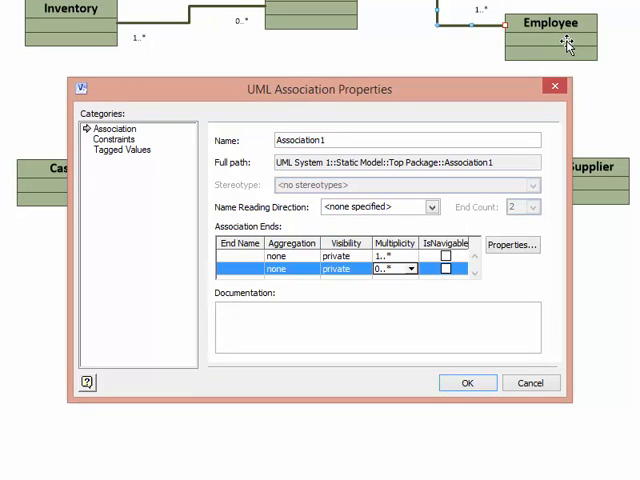
left_click(408, 256)
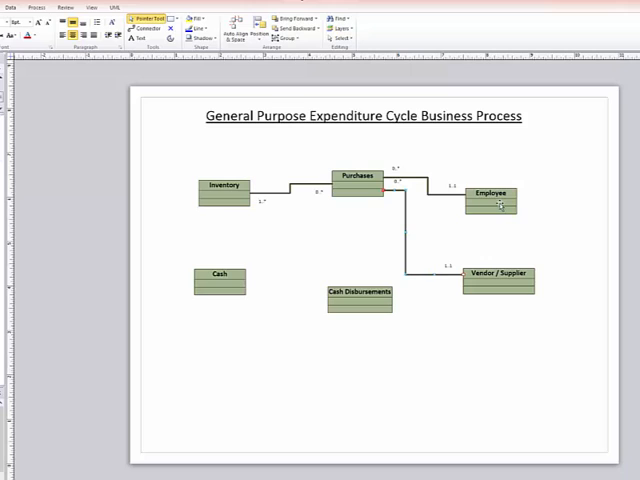
Place an association between Cash and Cash Disbursements and select it for editing.
left_click(408, 232)
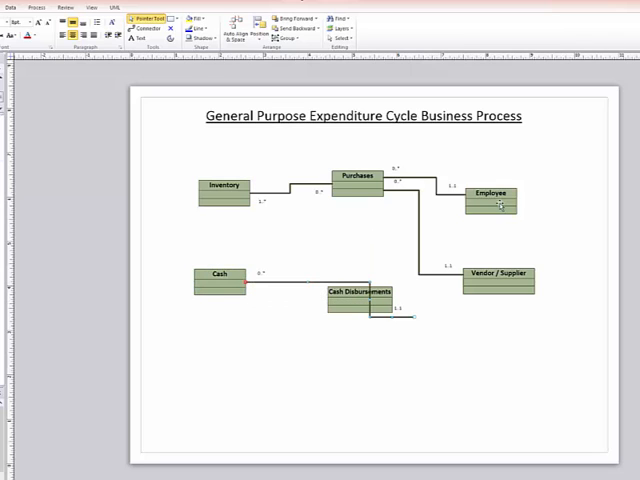
left_click(356, 292)
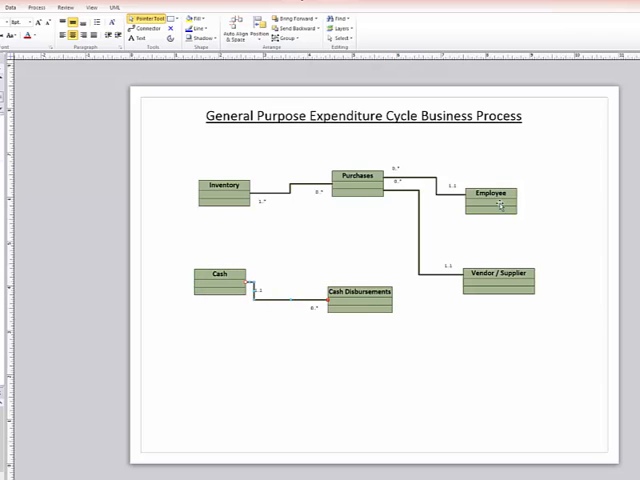
left_click(290, 290)
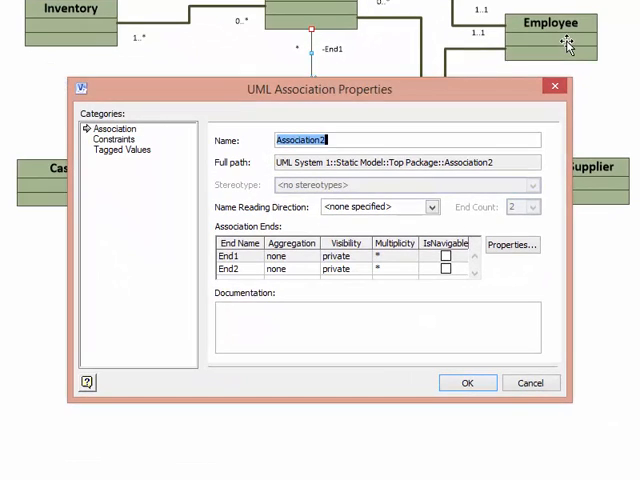
Choose the first end's multiplicity for Association2 from Cash Disbursements.
left_click(412, 256)
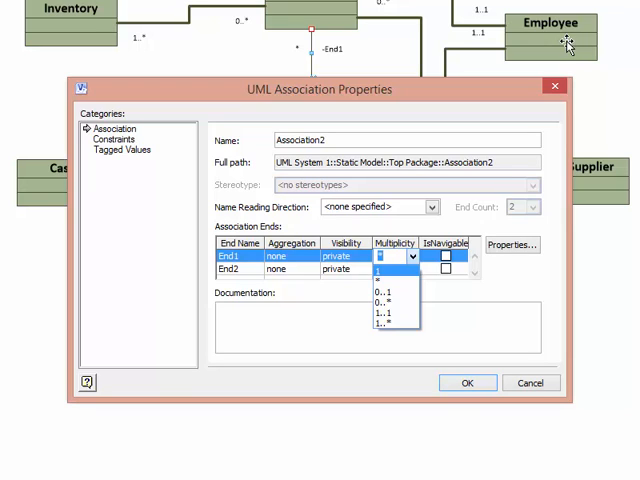
left_click(378, 278)
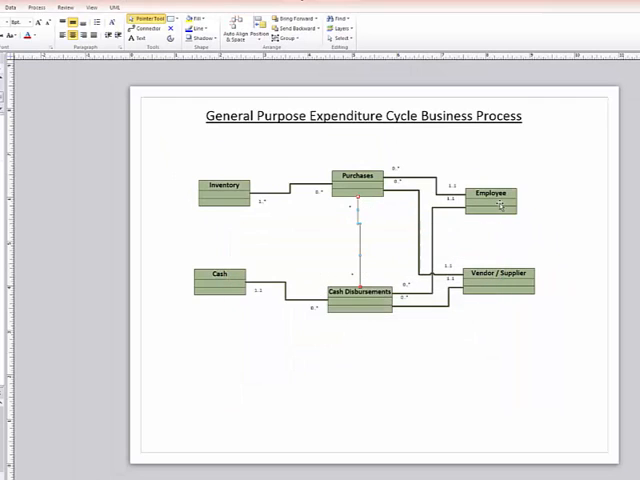
Reach the Weight choices in the Line format settings for the Purchases–Cash Disbursements association.
right_click(356, 200)
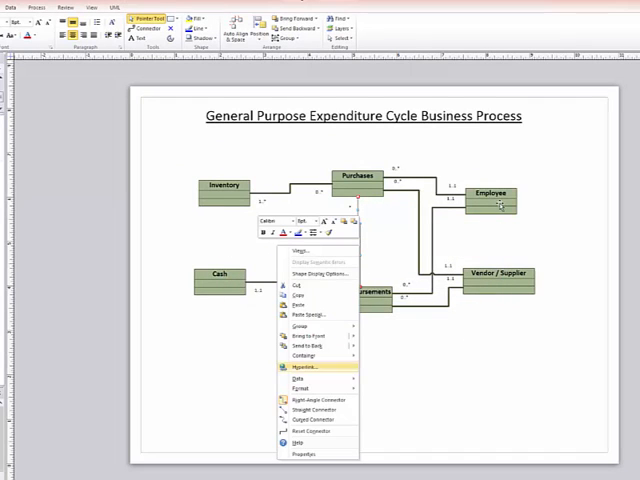
left_click(302, 388)
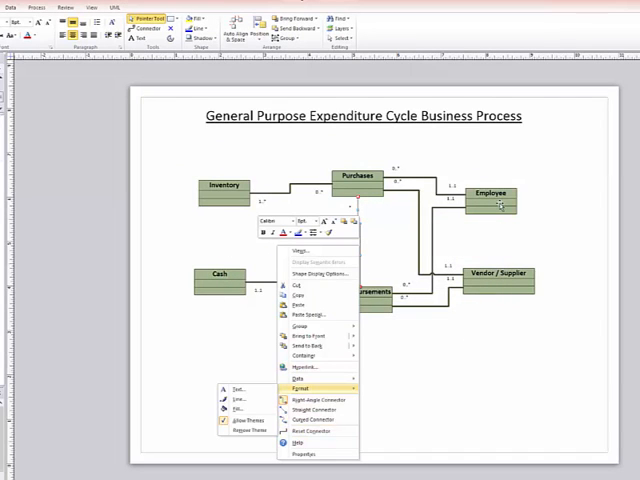
left_click(300, 384)
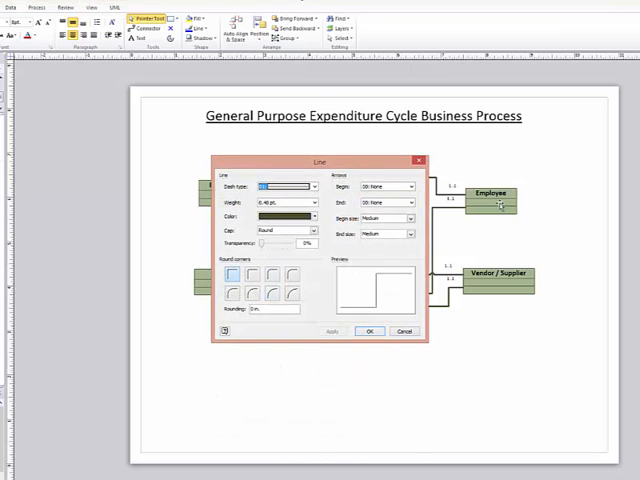
left_click(312, 200)
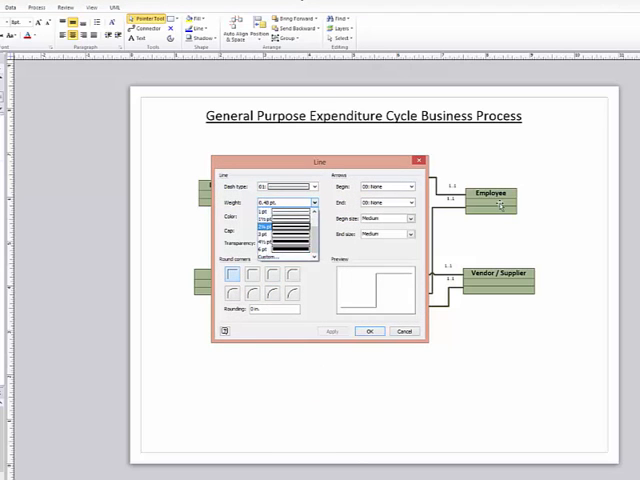